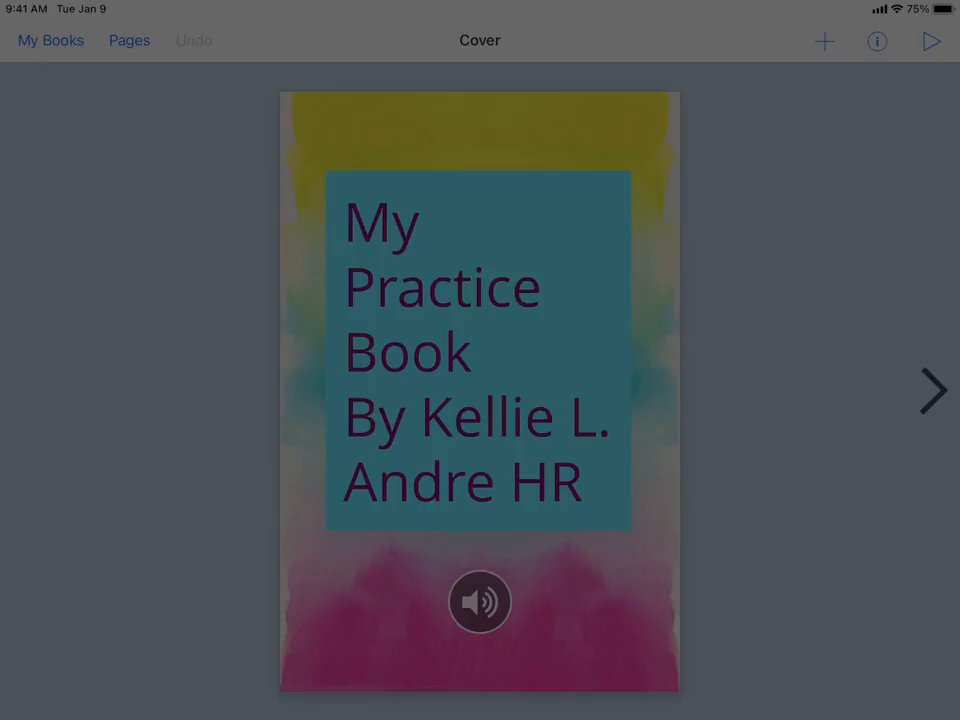
Bring up the Conroe ISD Portal Login page in a new tab via the Google favorite
key("home")
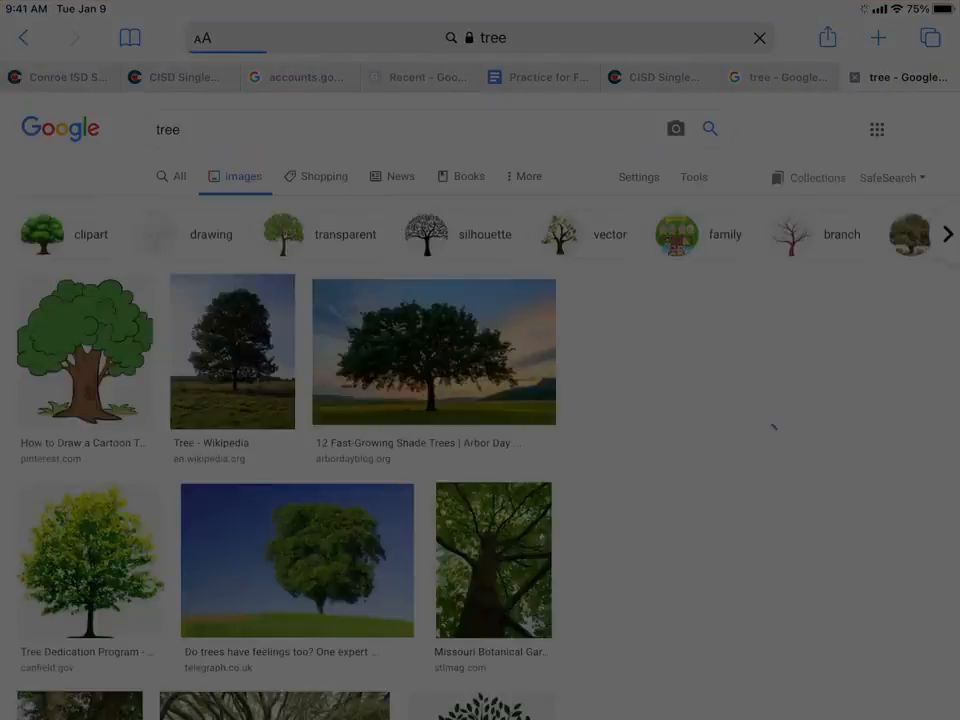
left_click(274, 584)
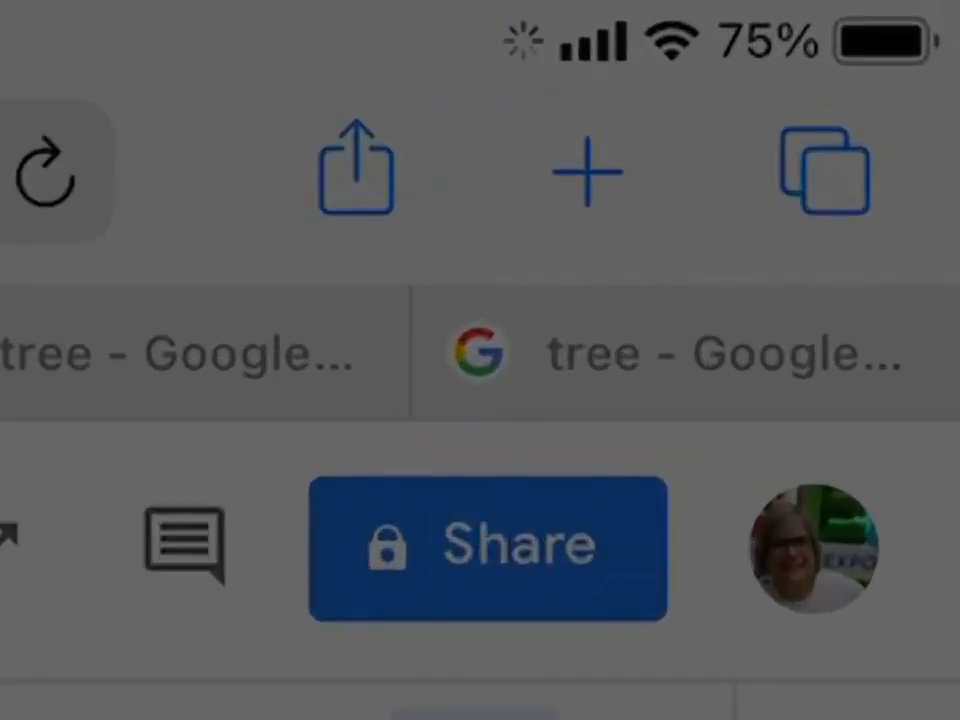
left_click(582, 170)
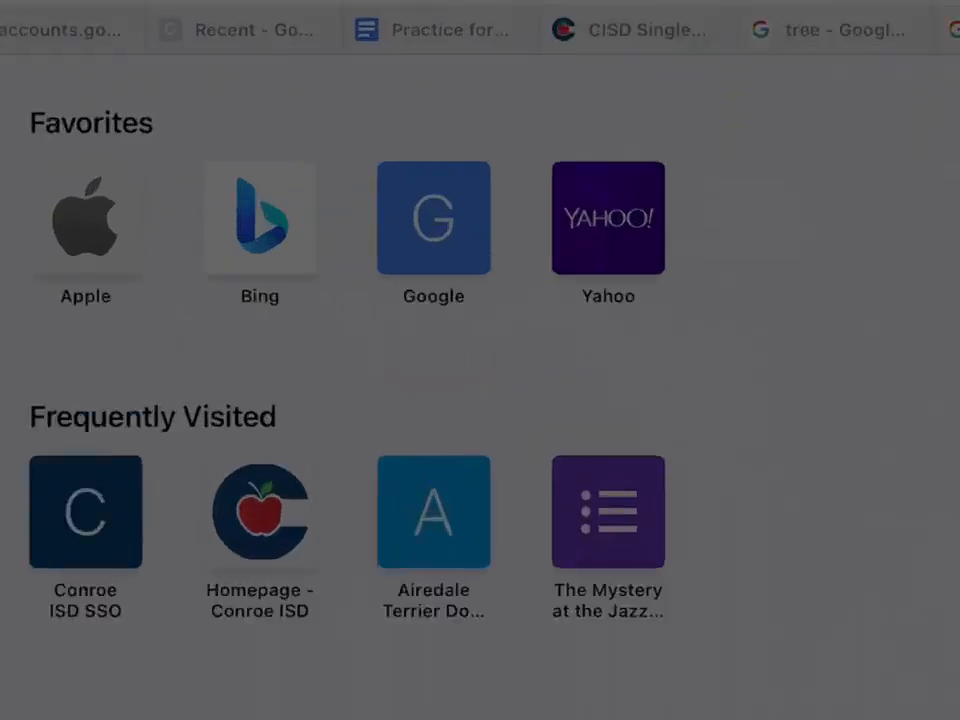
left_click(432, 216)
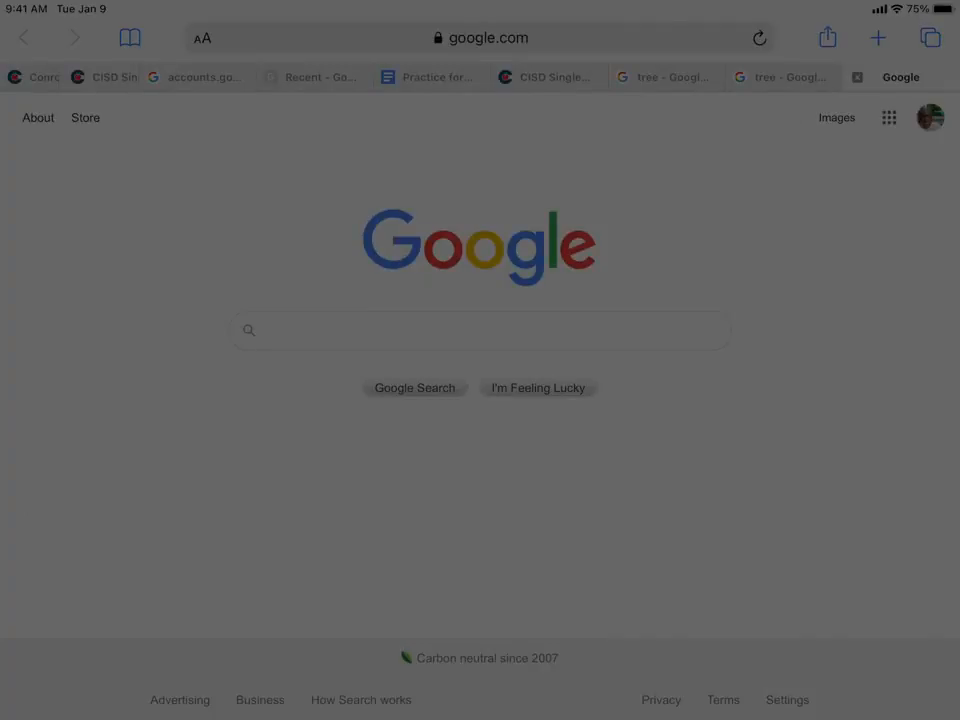
left_click(928, 118)
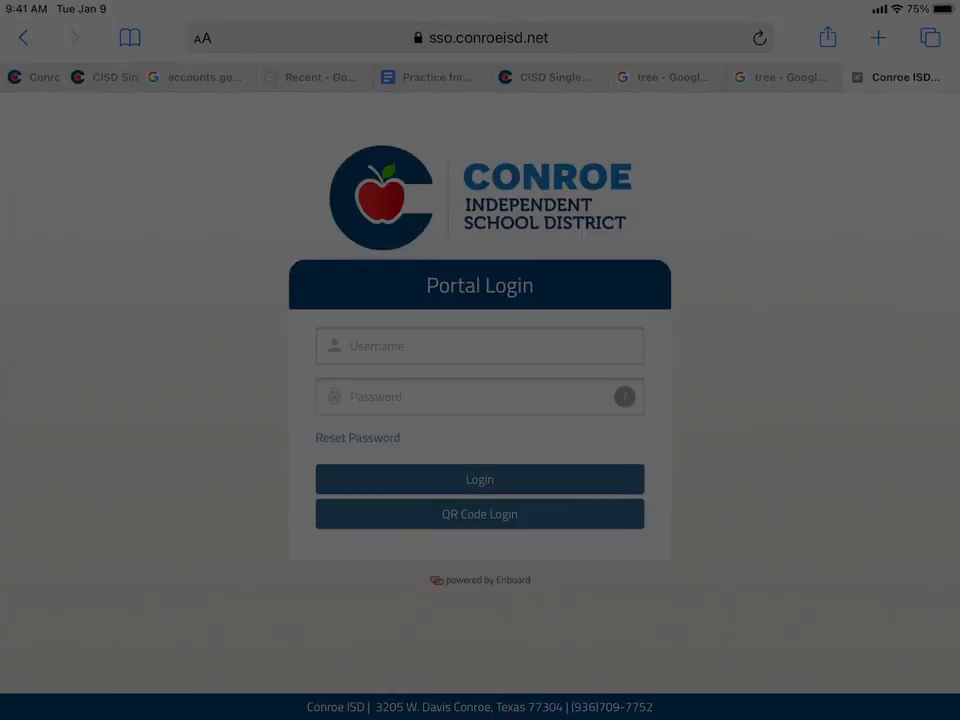
Close the signed-out fantasy writing document tab and decline the Open in Drive prompt
left_click(428, 76)
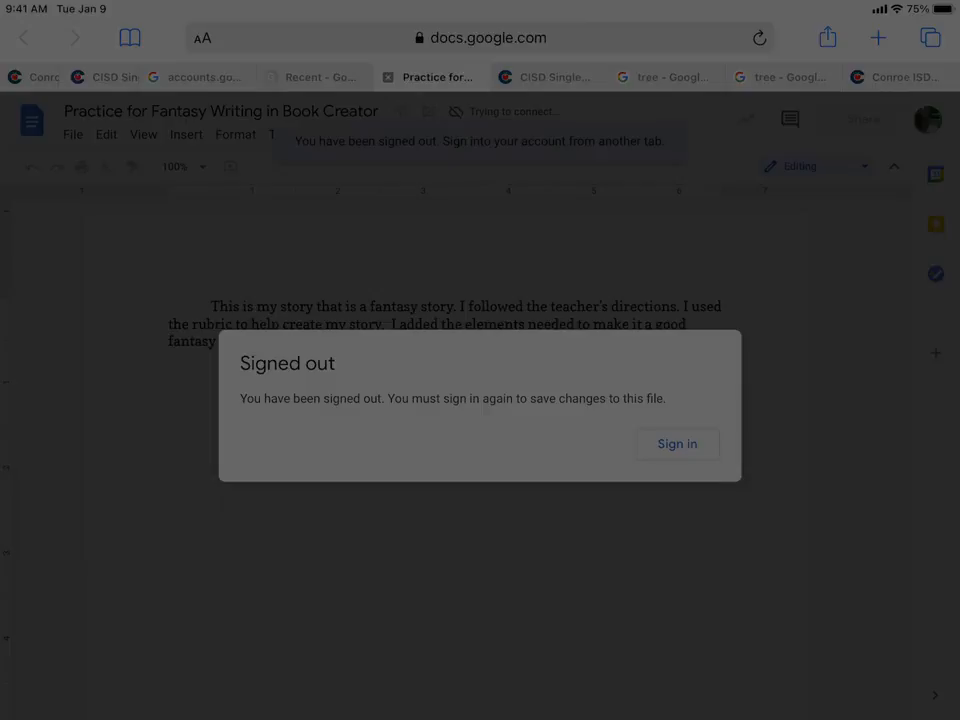
left_click(676, 444)
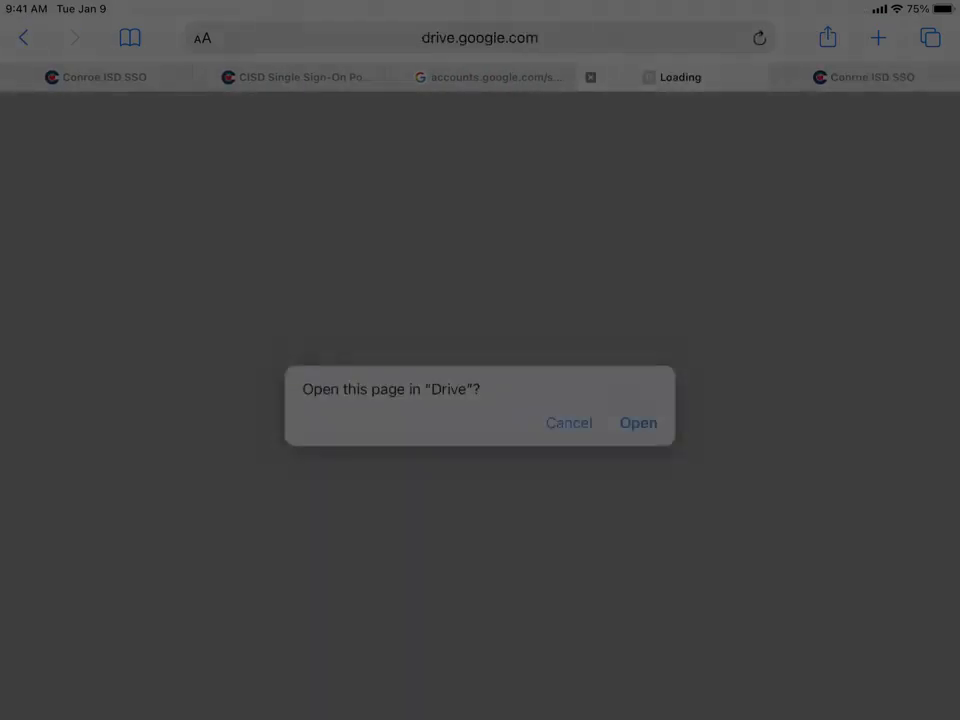
left_click(568, 422)
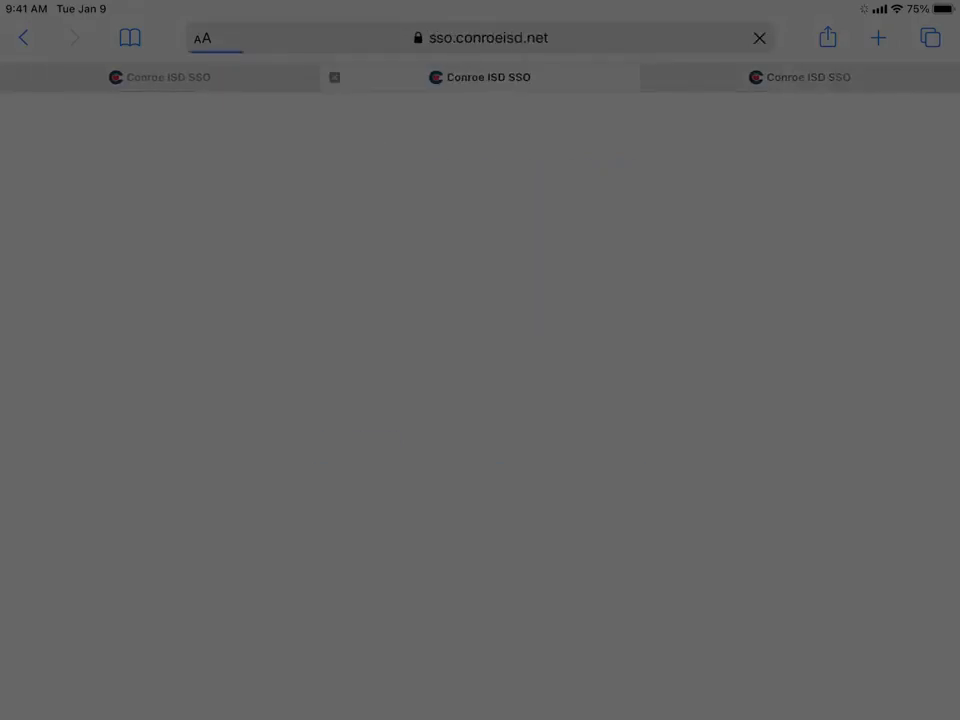